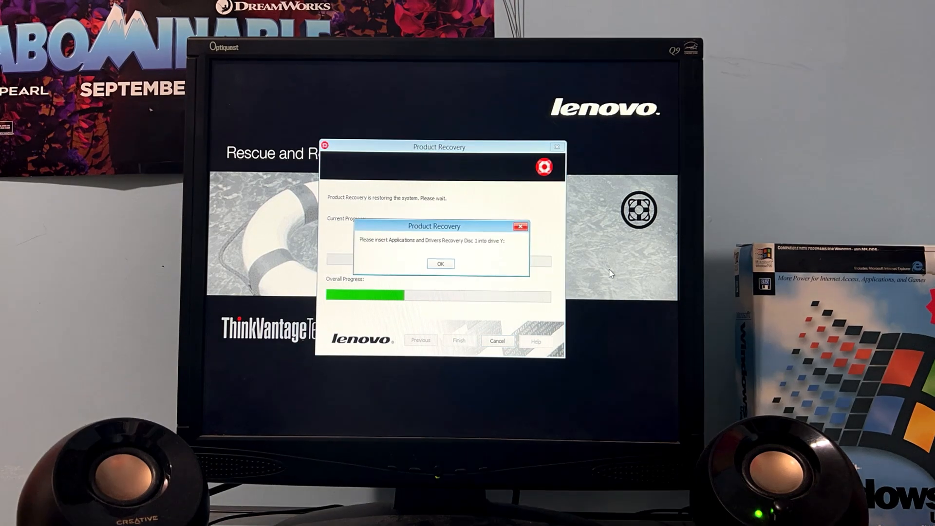
Dismiss the drivers recovery disc prompt and accept default region and language settings
{"action": "left_click", "coordinate": [440, 263]}
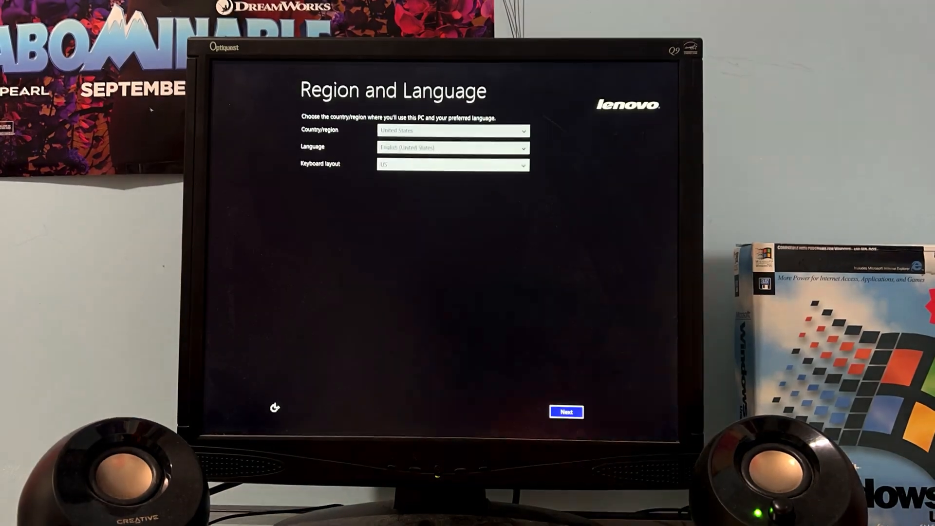
{"action": "left_click", "coordinate": [566, 412]}
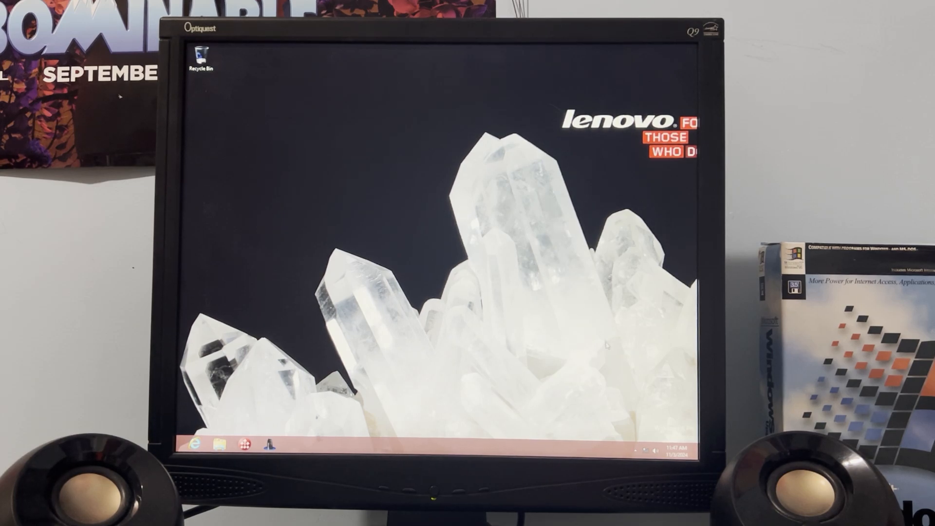
Change the clock from 11:47 to 9:47 AM via Adjust date/time and confirm
{"action": "right_click", "coordinate": [656, 448]}
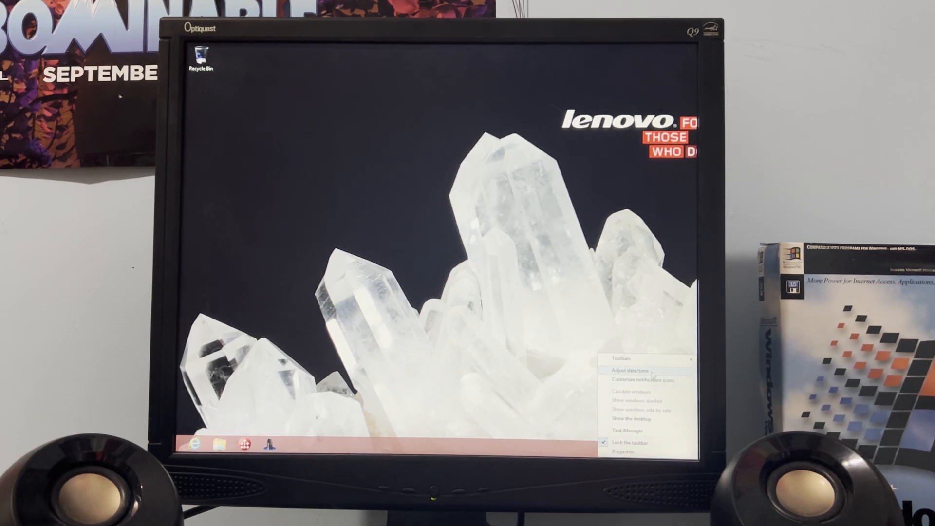
{"action": "left_click", "coordinate": [630, 370]}
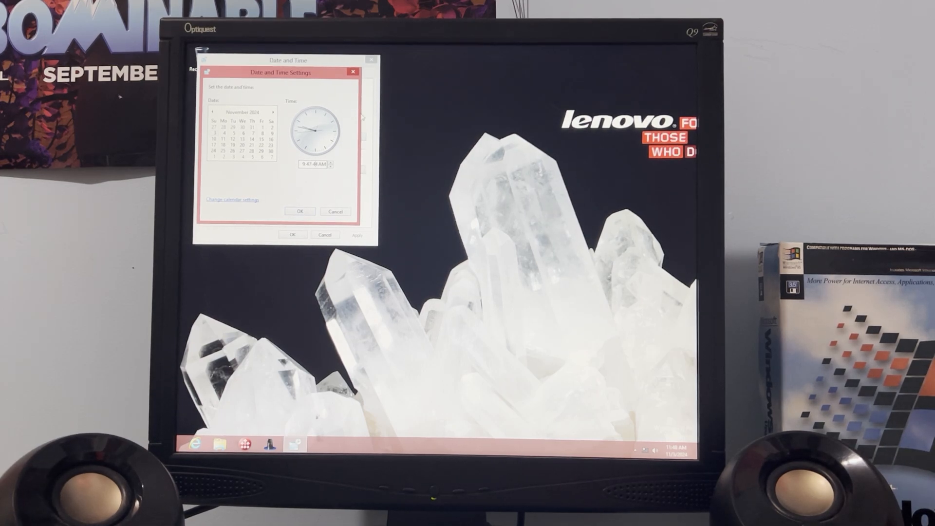
{"action": "left_click", "coordinate": [300, 211]}
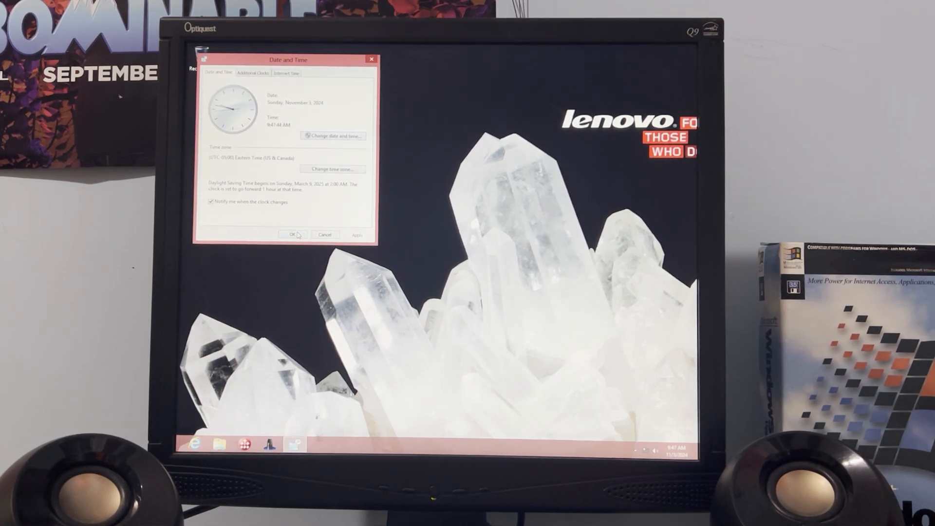
{"action": "left_click", "coordinate": [292, 234]}
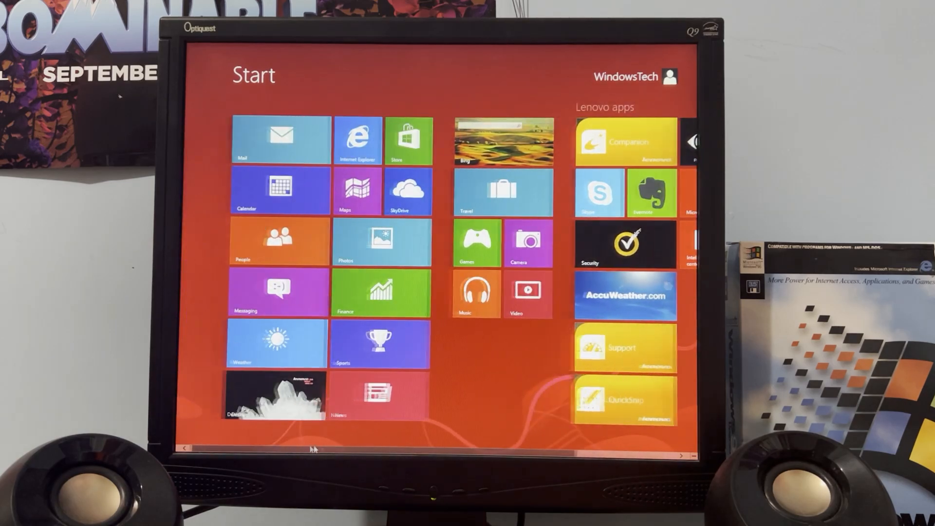
Scroll the Start screen right to reveal the Lenovo apps group
{"action": "scroll", "scroll_direction": "right", "scroll_amount": 3}
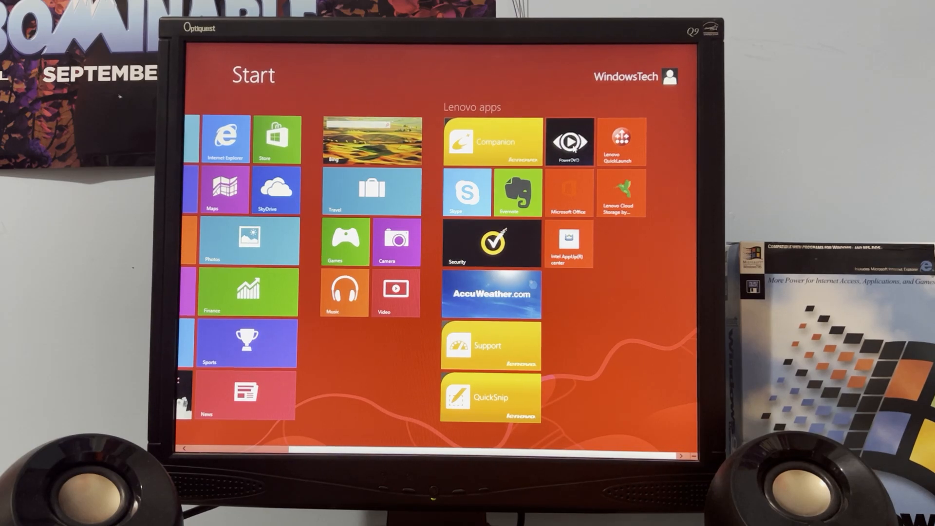
{"action": "mouse_move", "coordinate": [670, 109]}
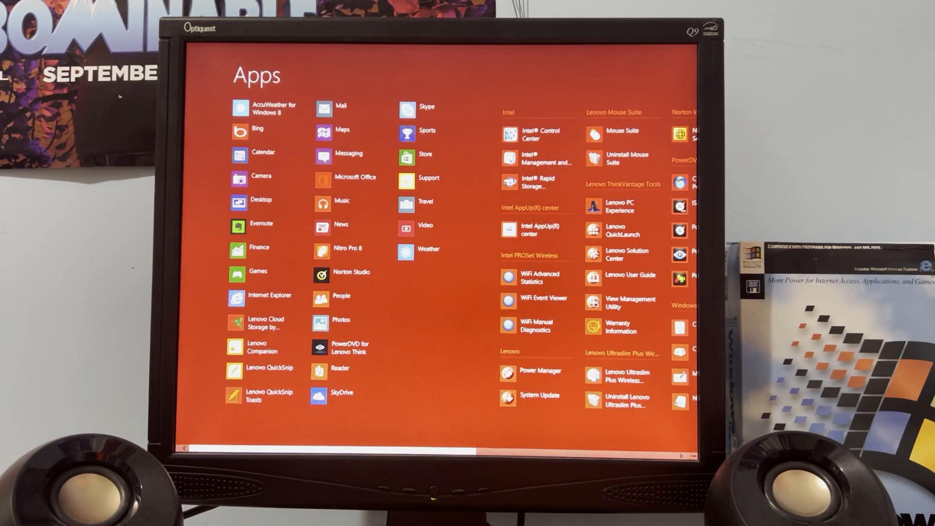
{"action": "scroll", "scroll_direction": "right", "scroll_amount": 3}
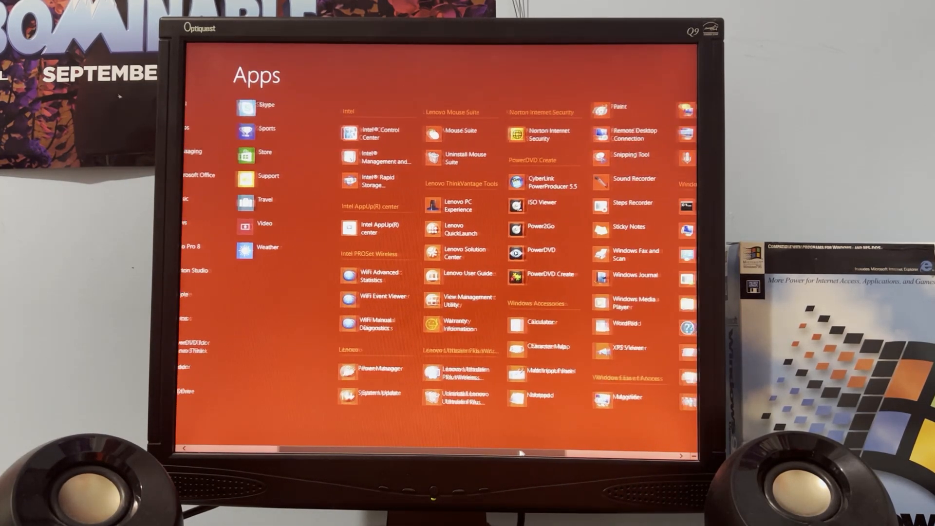
{"action": "scroll", "scroll_direction": "right", "scroll_amount": 3}
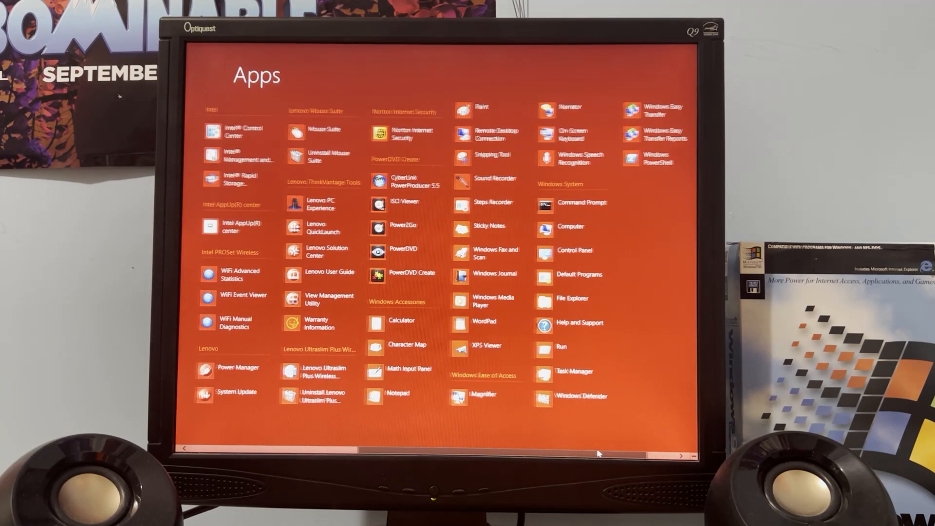
{"action": "scroll", "scroll_direction": "left", "scroll_amount": 3}
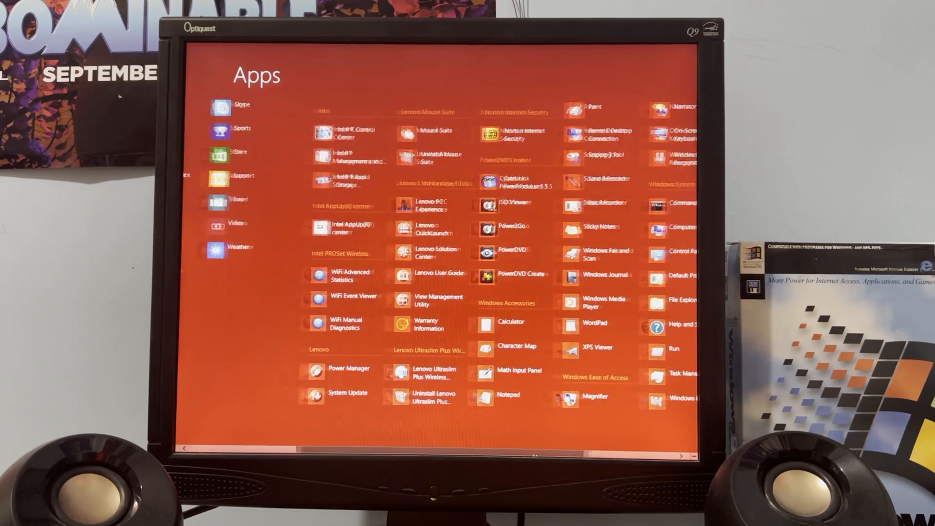
{"action": "scroll", "scroll_direction": "left", "scroll_amount": 3}
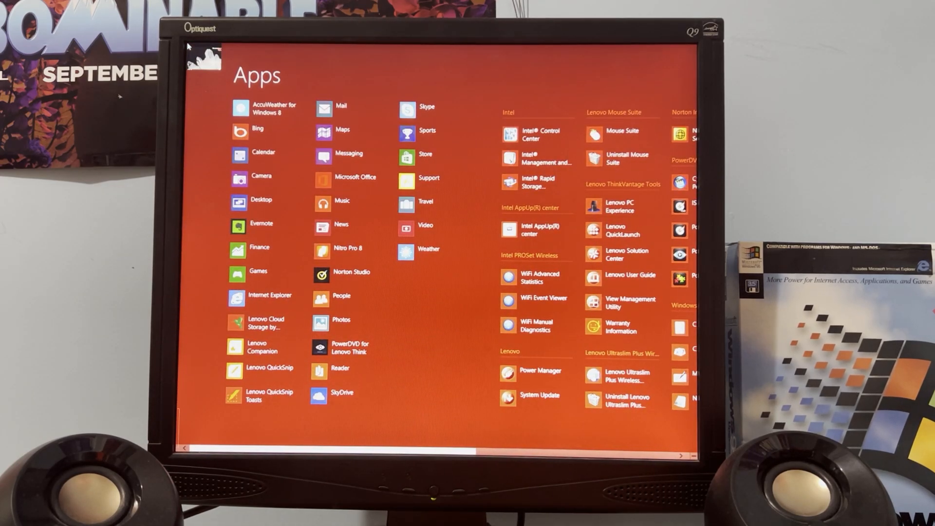